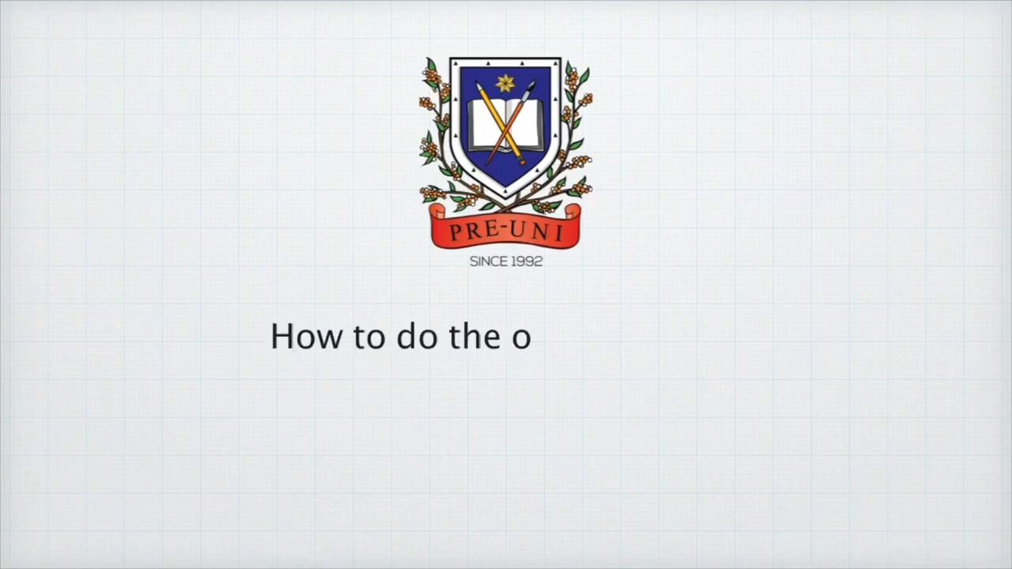
Write out the heading 'How to do the online OCTTC' on the title slide
{"action": "type", "text": "nline OCTTC"}
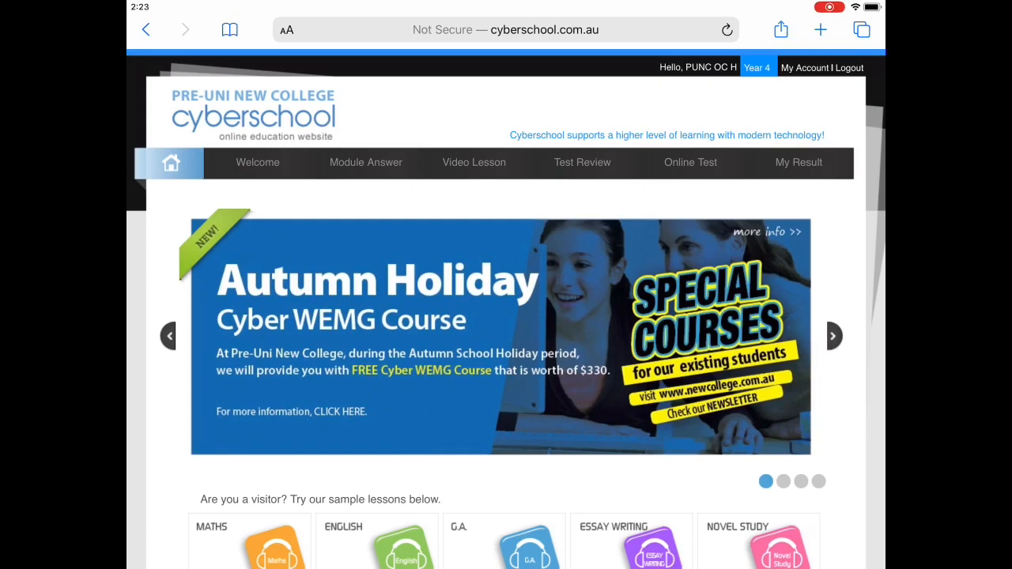
Go to Online Test in the menu and start OCTTC Test No.11 from the list
{"action": "left_click", "coordinate": [690, 162]}
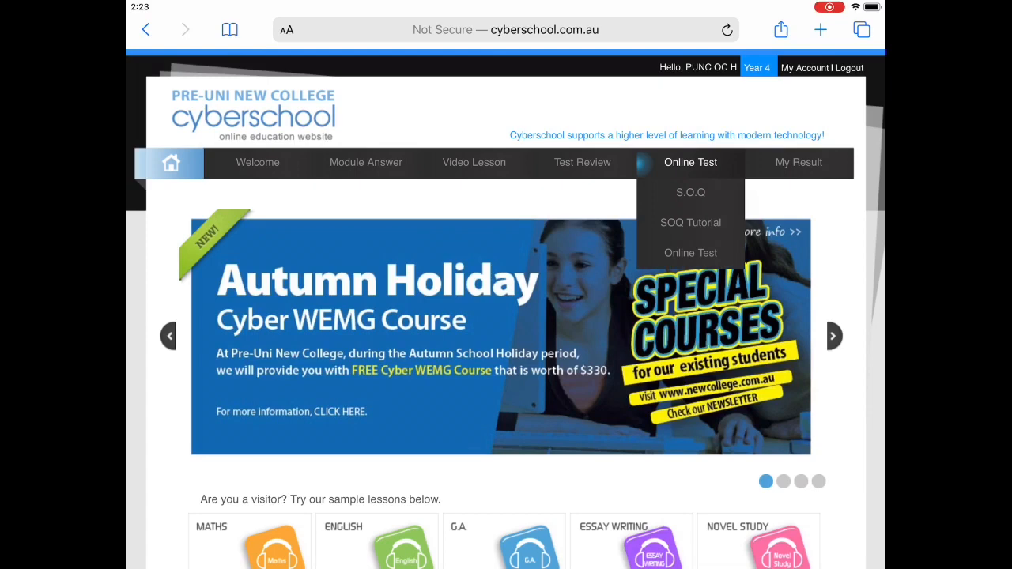
{"action": "left_click", "coordinate": [691, 252]}
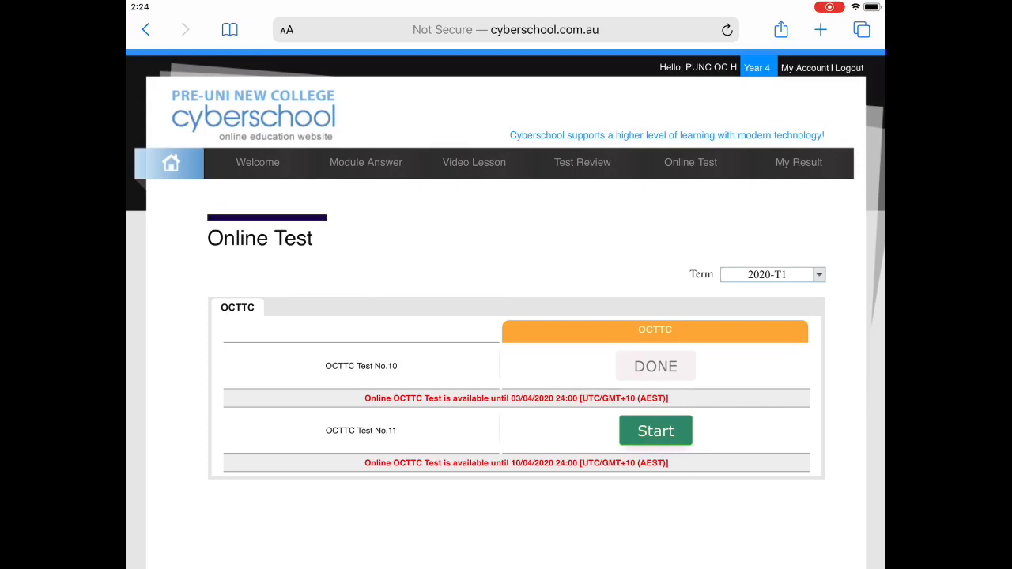
{"action": "left_click", "coordinate": [655, 430]}
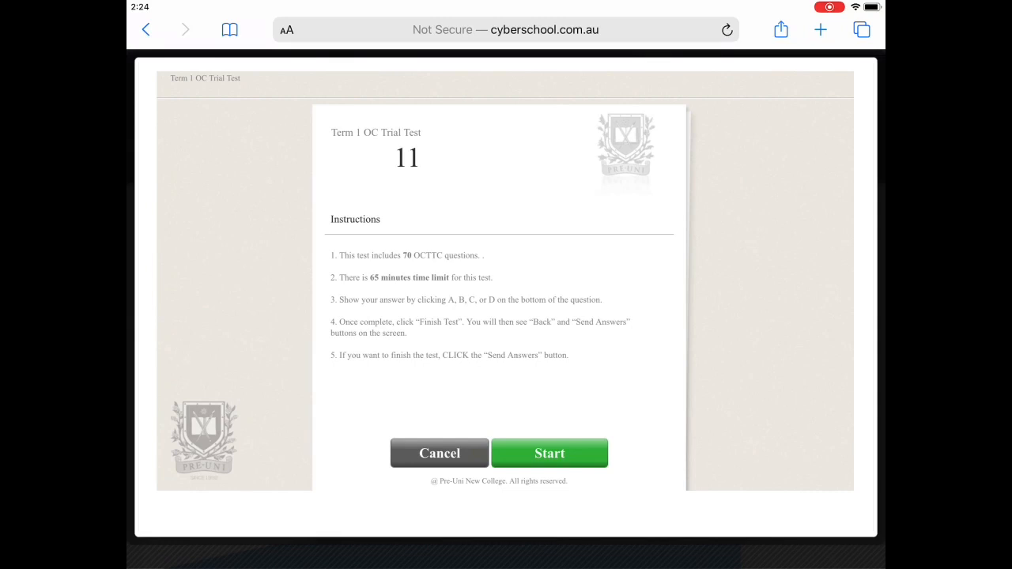
Start Test 11 and browse questions 3, 5 and 6
{"action": "left_click", "coordinate": [548, 454]}
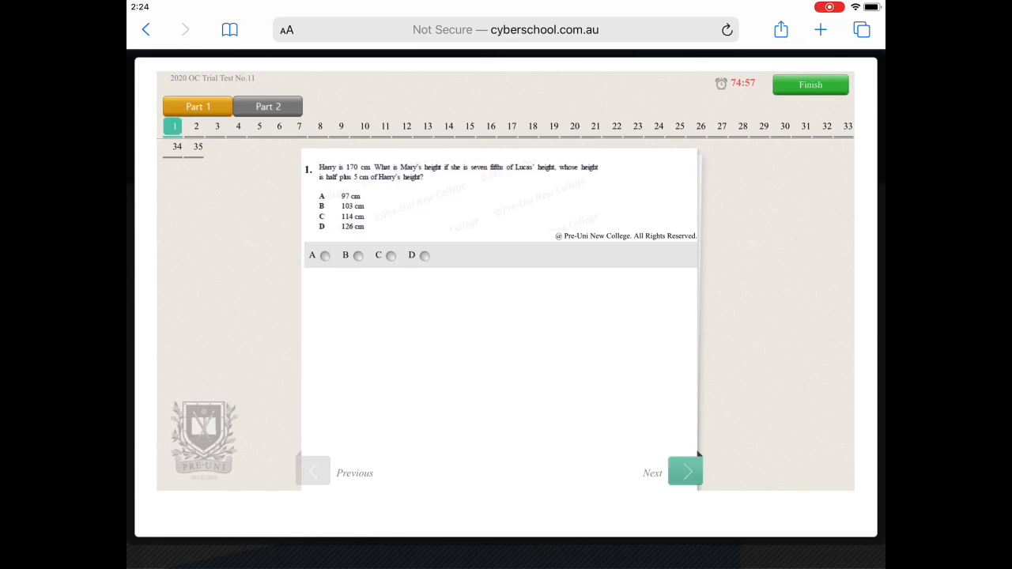
{"action": "left_click", "coordinate": [217, 126]}
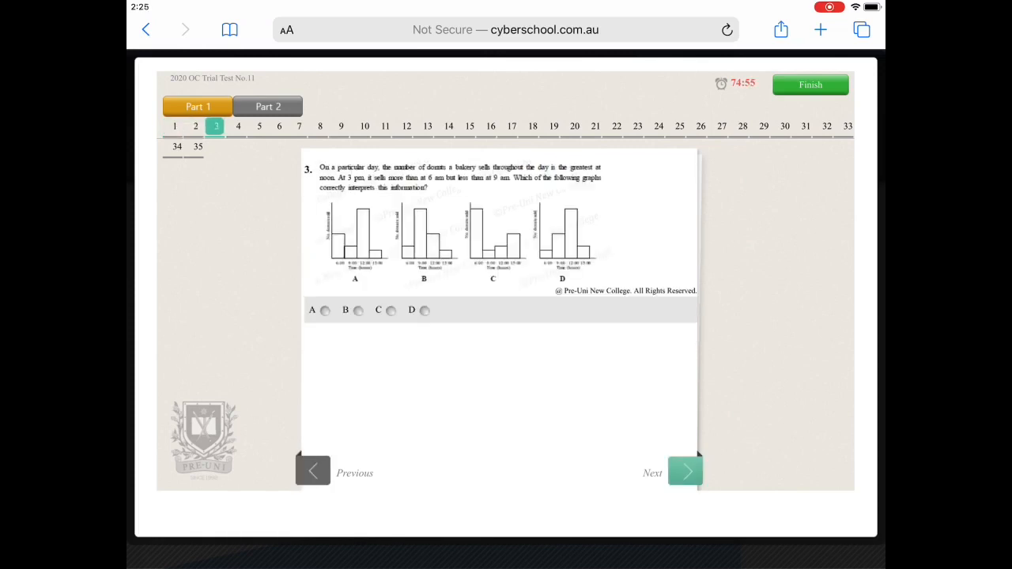
{"action": "left_click", "coordinate": [685, 471]}
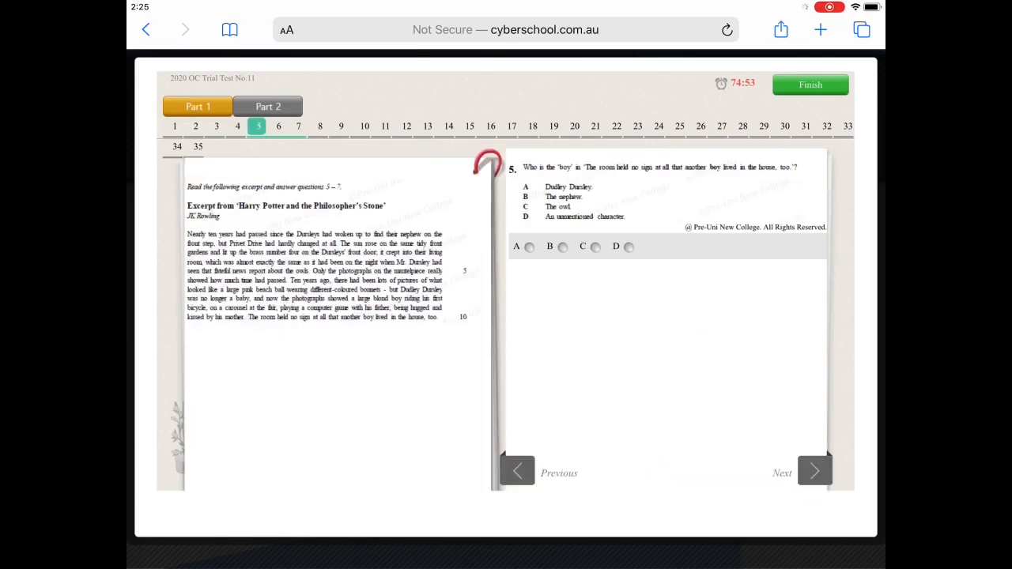
{"action": "left_click", "coordinate": [816, 470]}
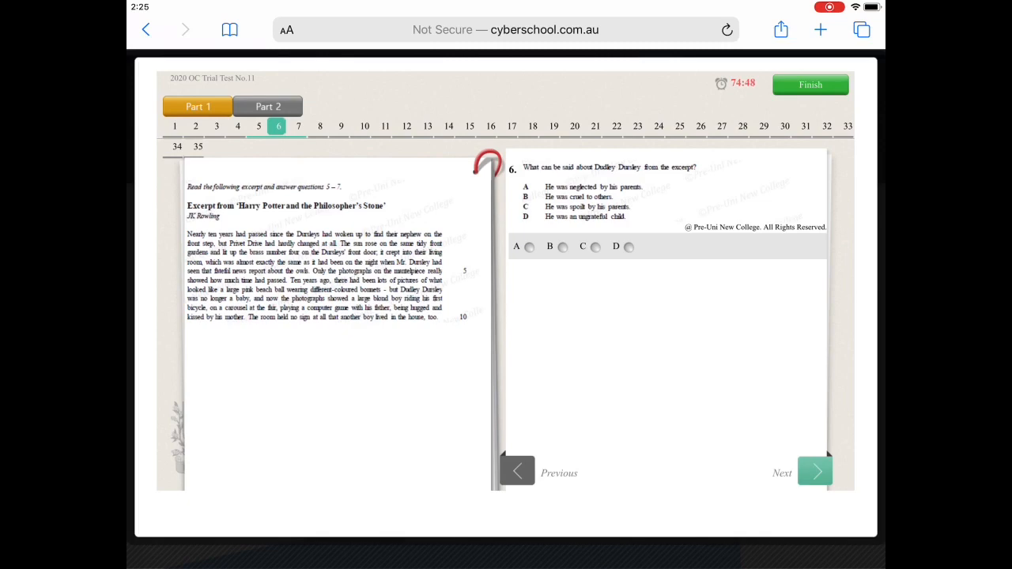
Finish the test early and send the answers for marking
{"action": "left_click", "coordinate": [809, 85]}
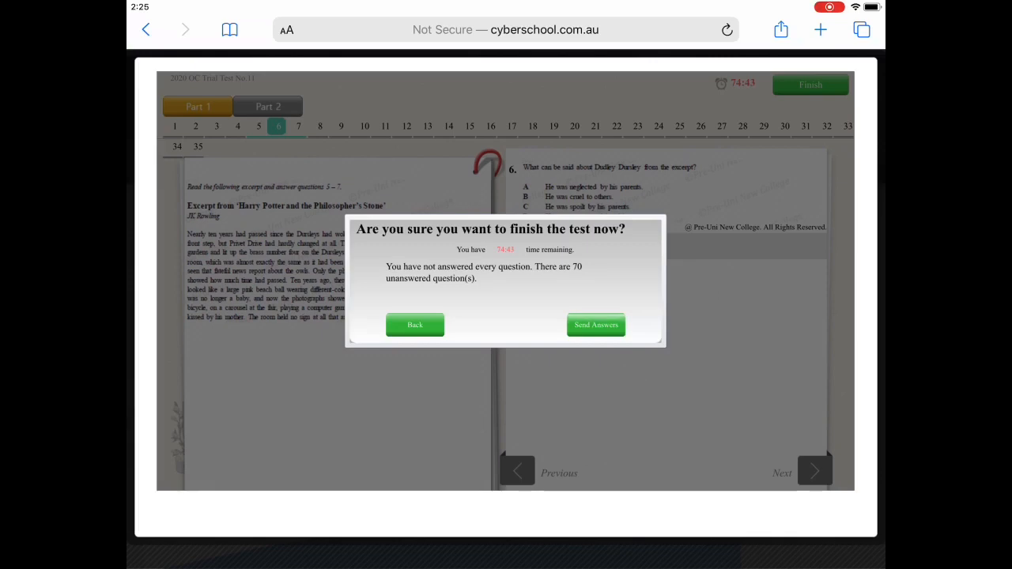
{"action": "left_click", "coordinate": [596, 325]}
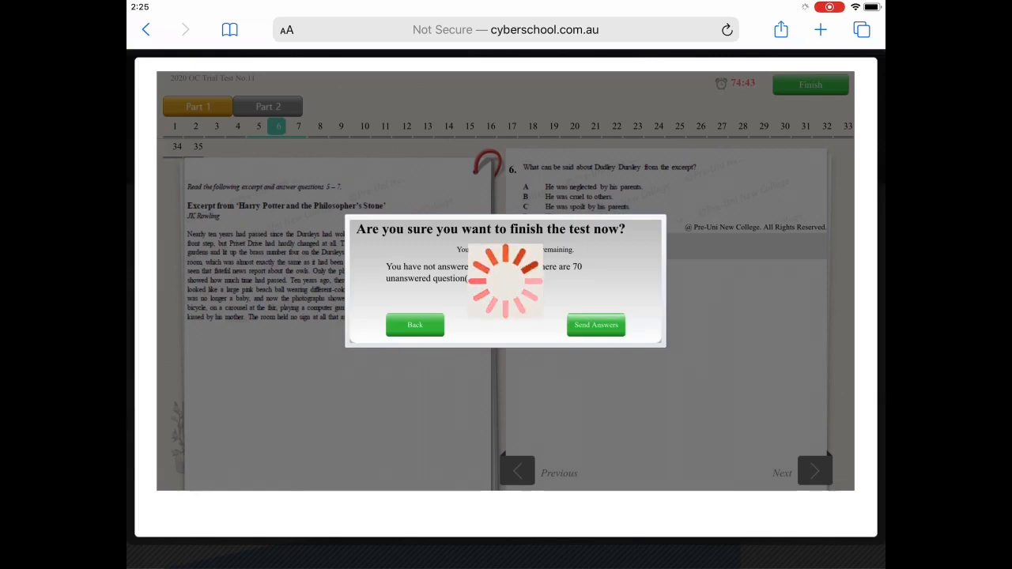
{"action": "left_click", "coordinate": [596, 325]}
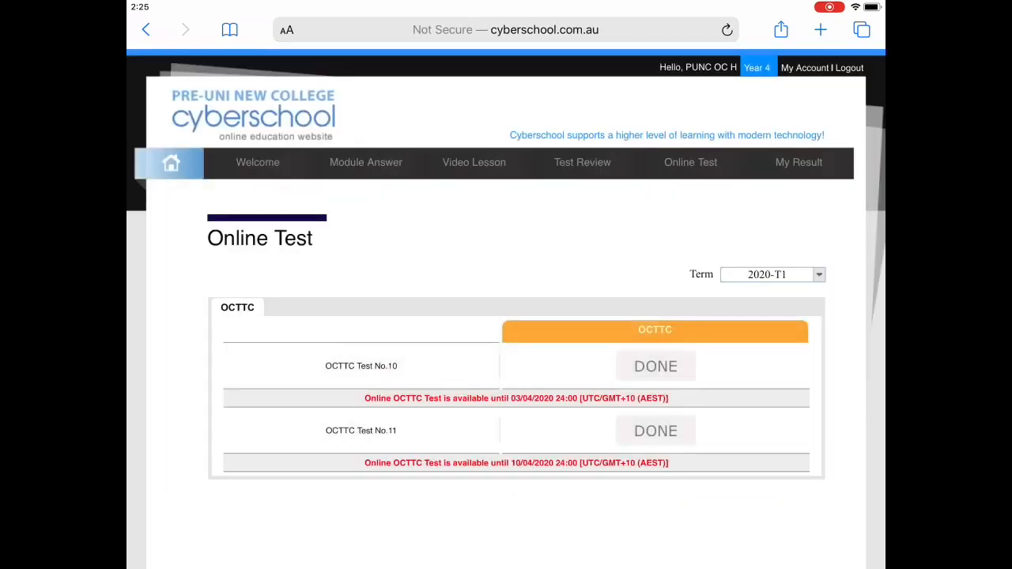